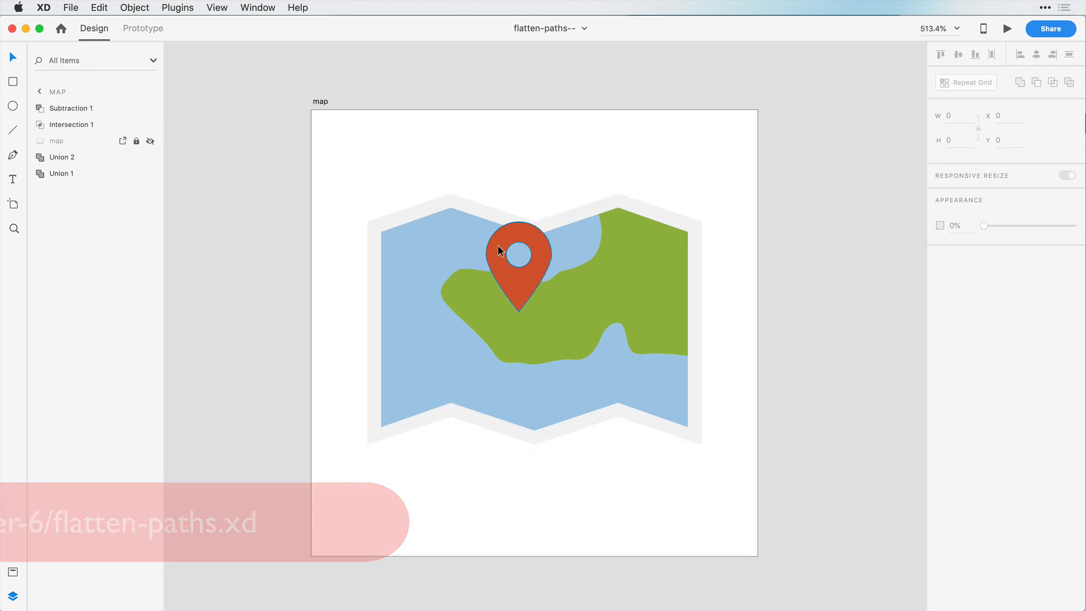
- Select the circular hole (Path 10) inside the map pin and drag it to a new position
click(518, 256)
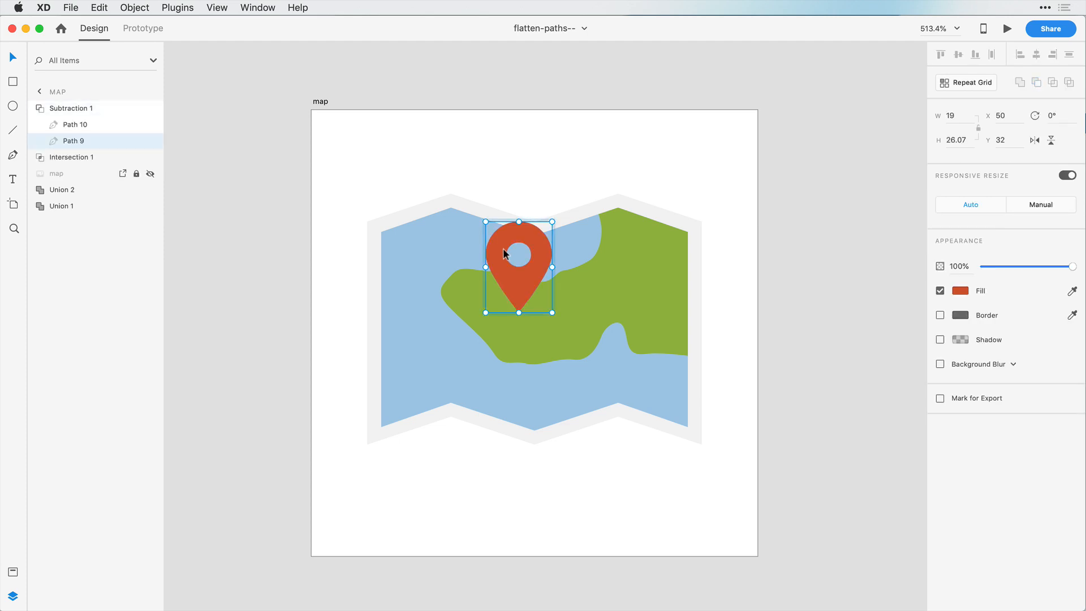
click(74, 124)
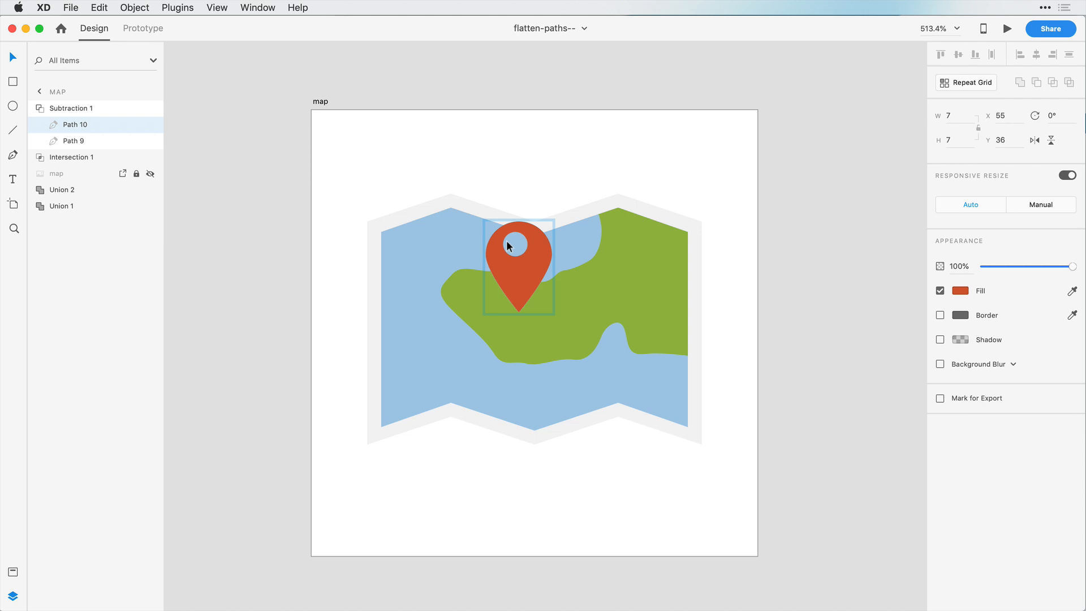
drag(518, 245, 542, 275)
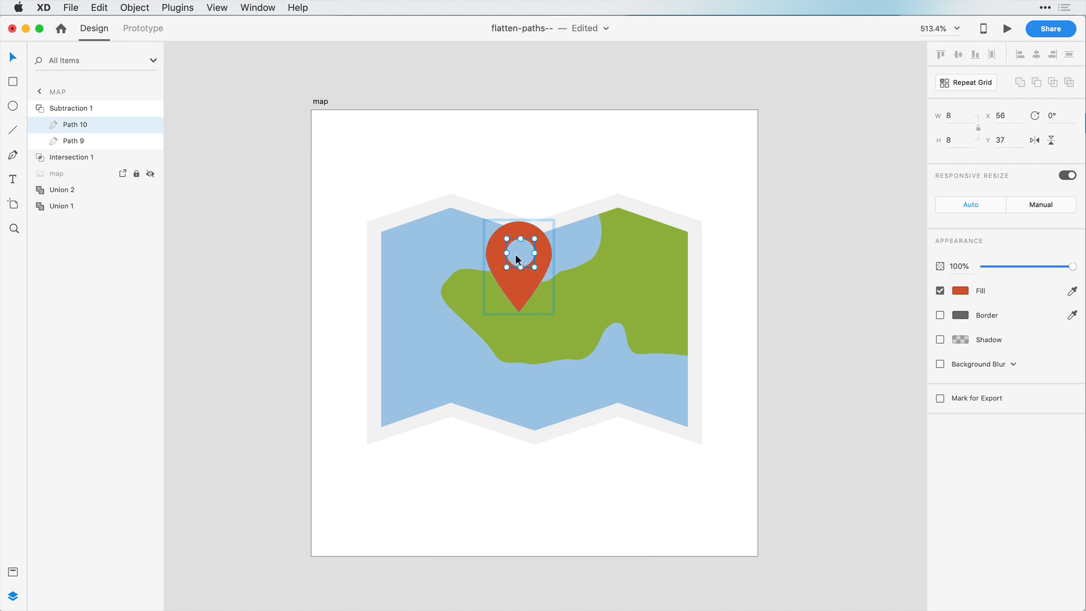
mouse_move(389, 208)
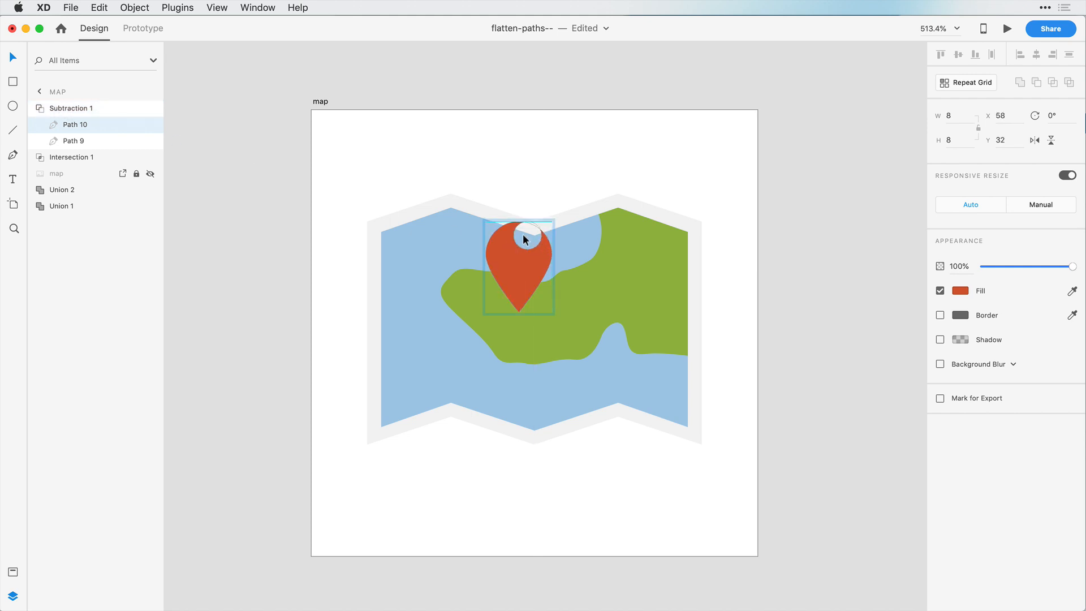
drag(526, 238, 547, 239)
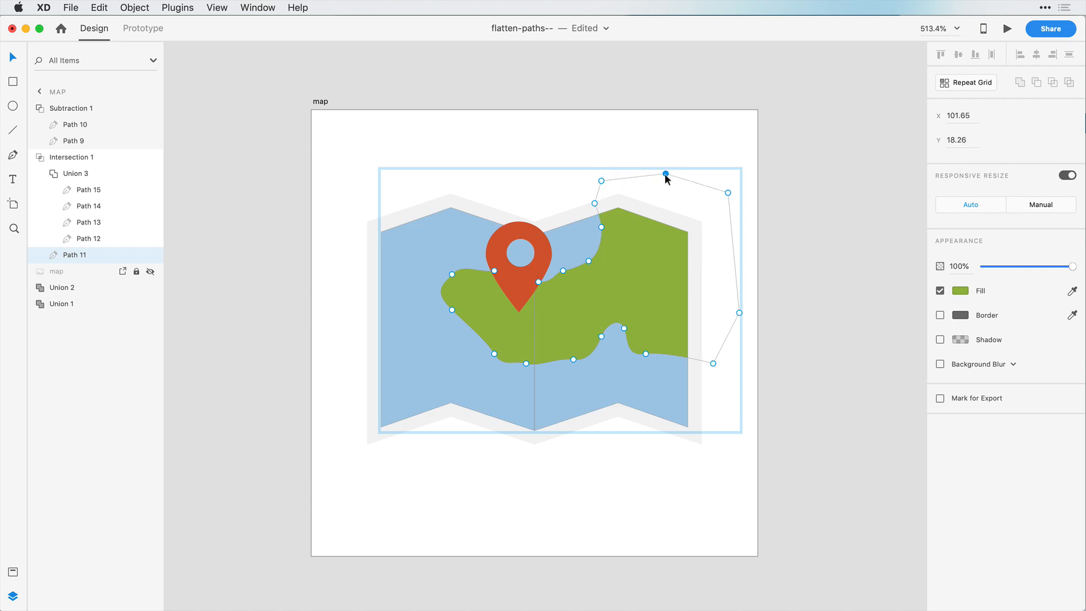
- Drag an anchor of Path 11 to reshape the peninsula's trim outline, then select Union 3 and Intersection 1 in Layers
drag(665, 174, 717, 203)
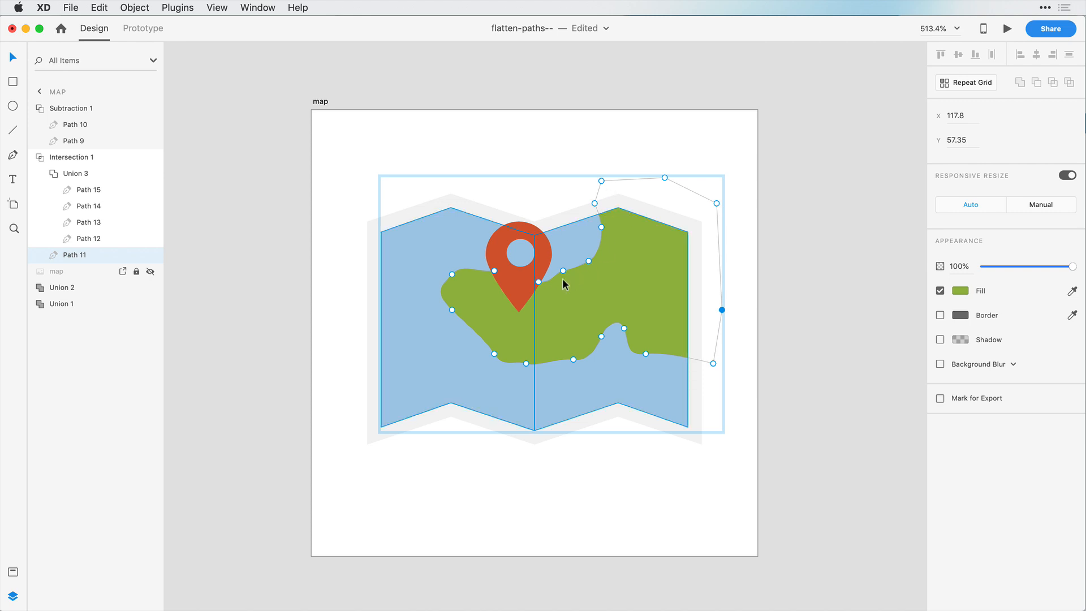
click(75, 173)
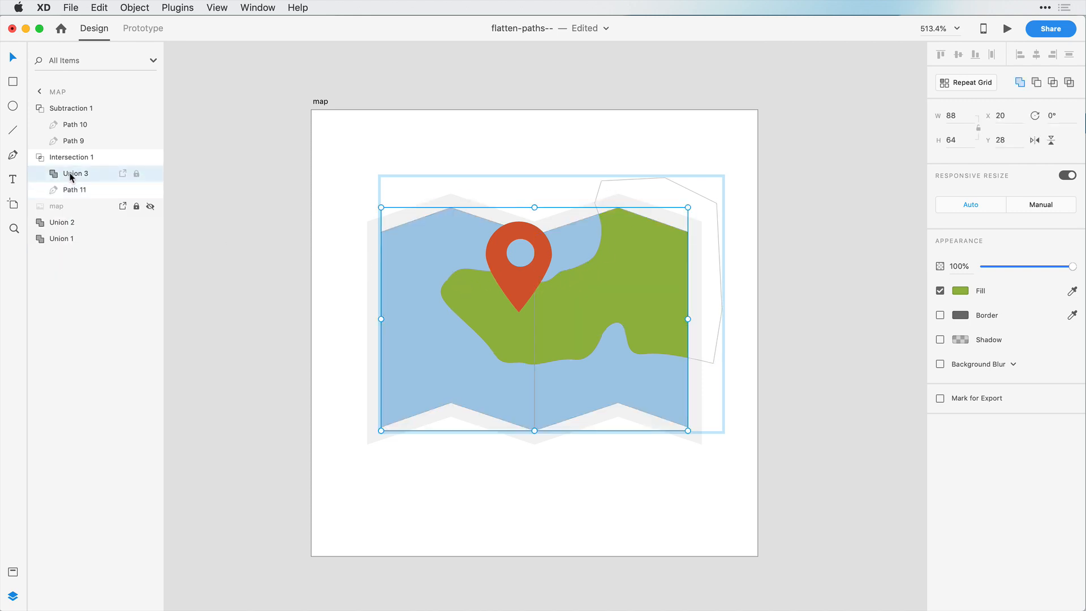
click(53, 173)
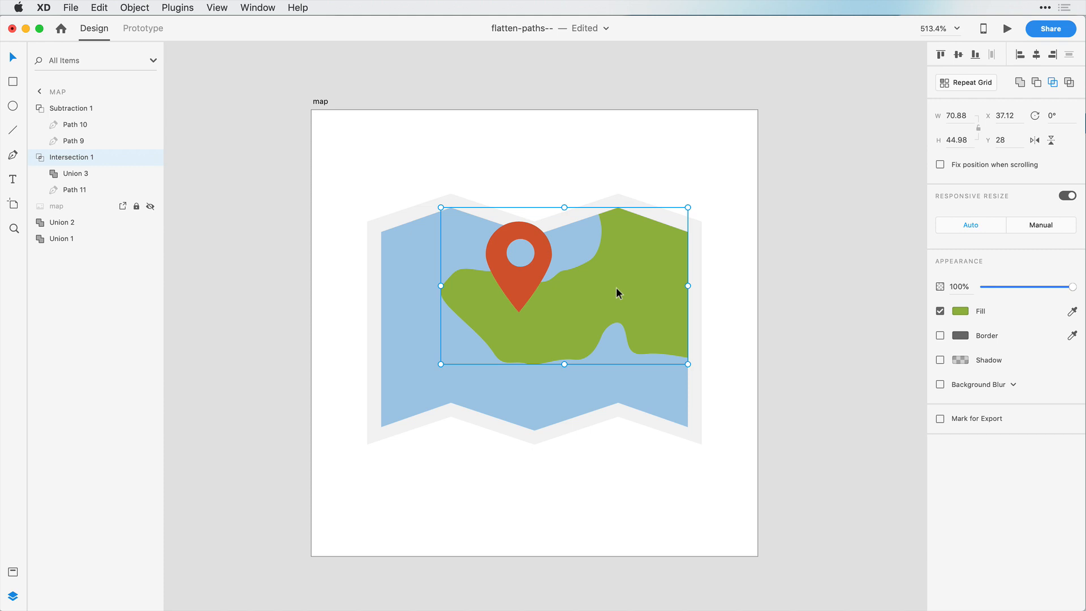
click(76, 173)
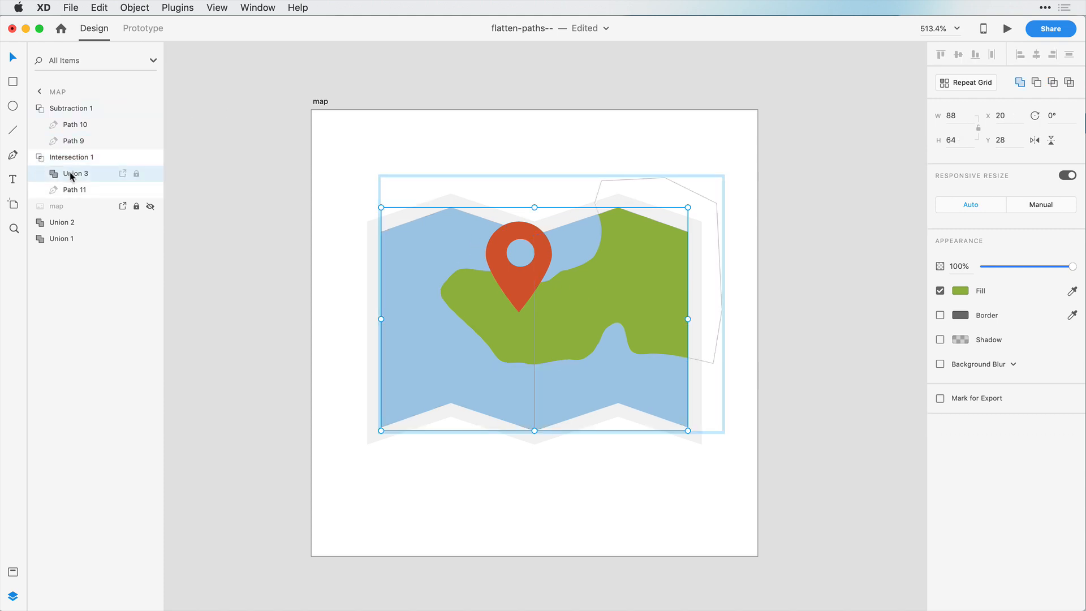
click(74, 189)
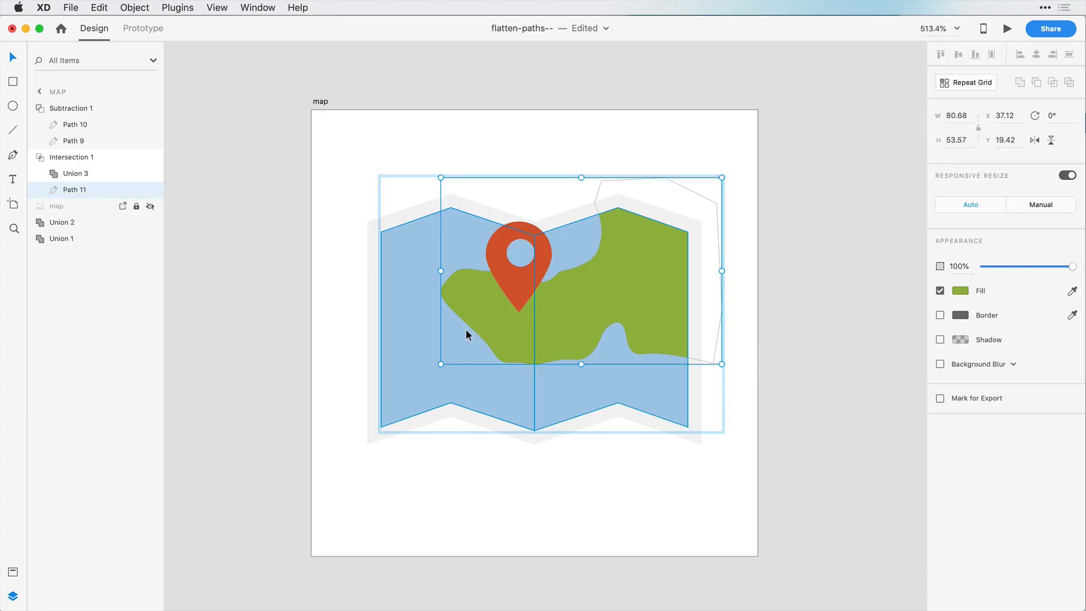
mouse_move(667, 267)
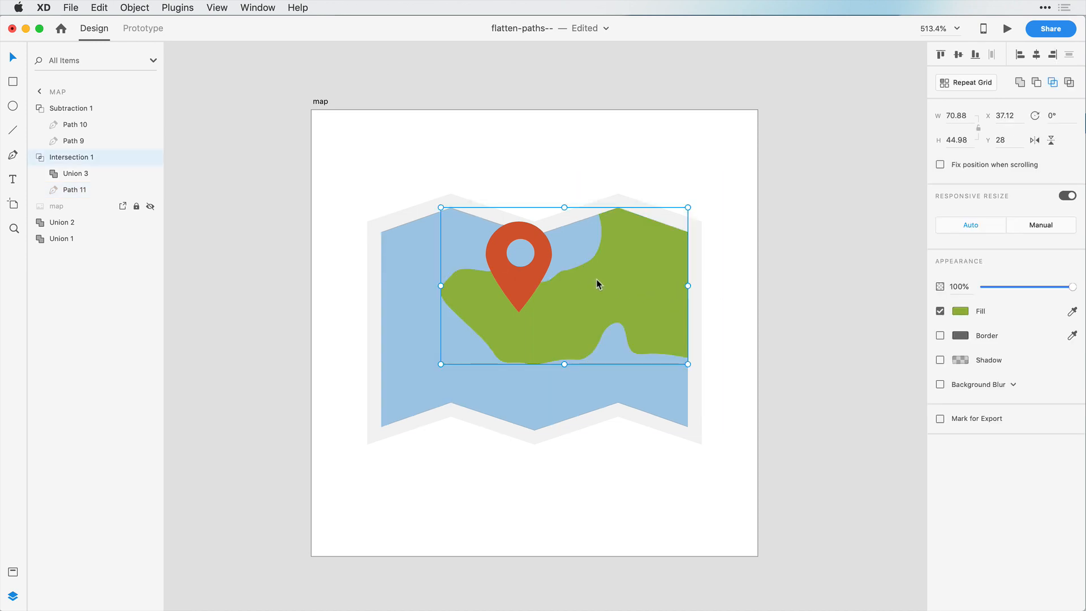
- Convert Intersection 1 to a single path via Object > Path > Convert to Path
click(135, 8)
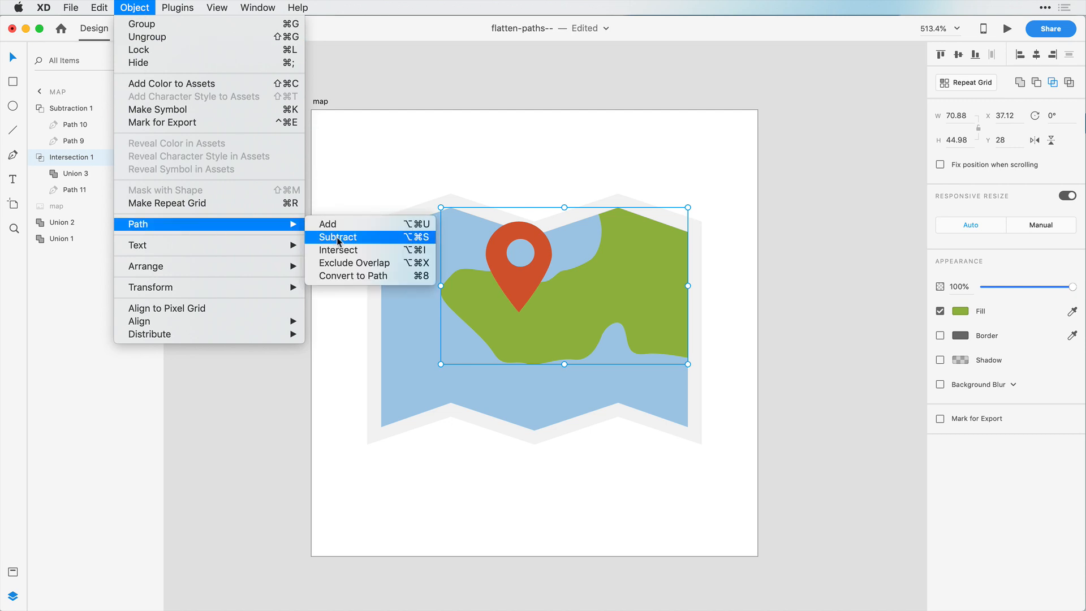
mouse_move(372, 281)
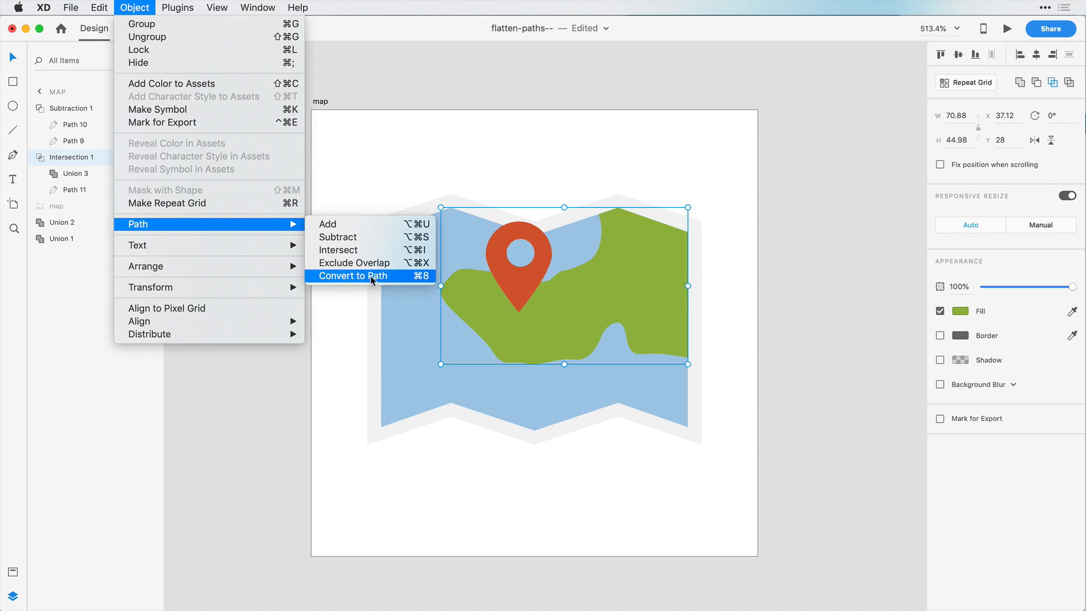
click(354, 276)
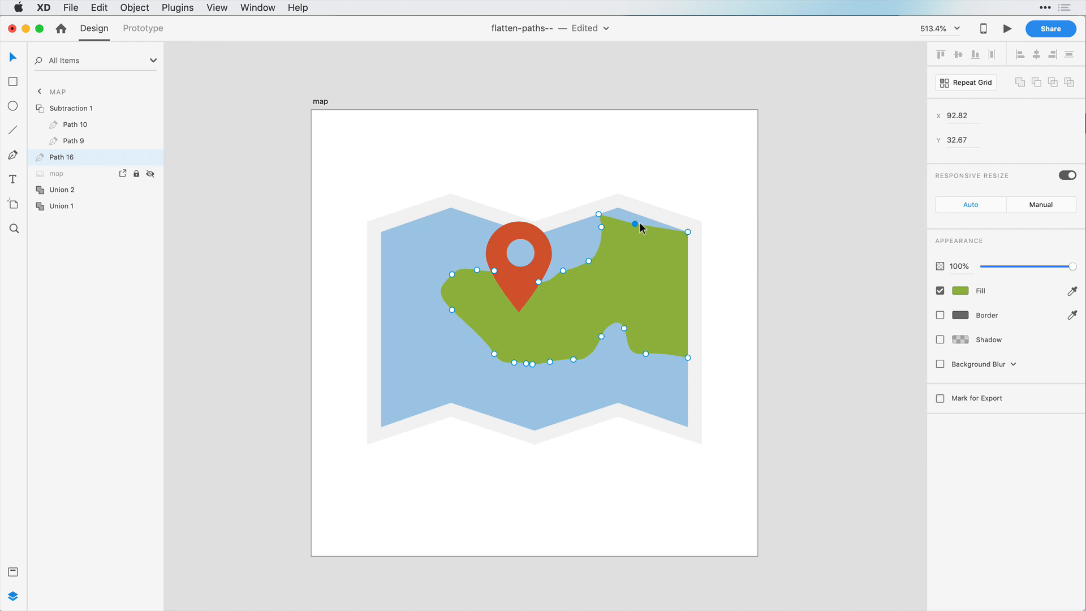
- Drag anchor points along the flattened peninsula's upper edge and top-right corner to test editing
drag(634, 224, 639, 220)
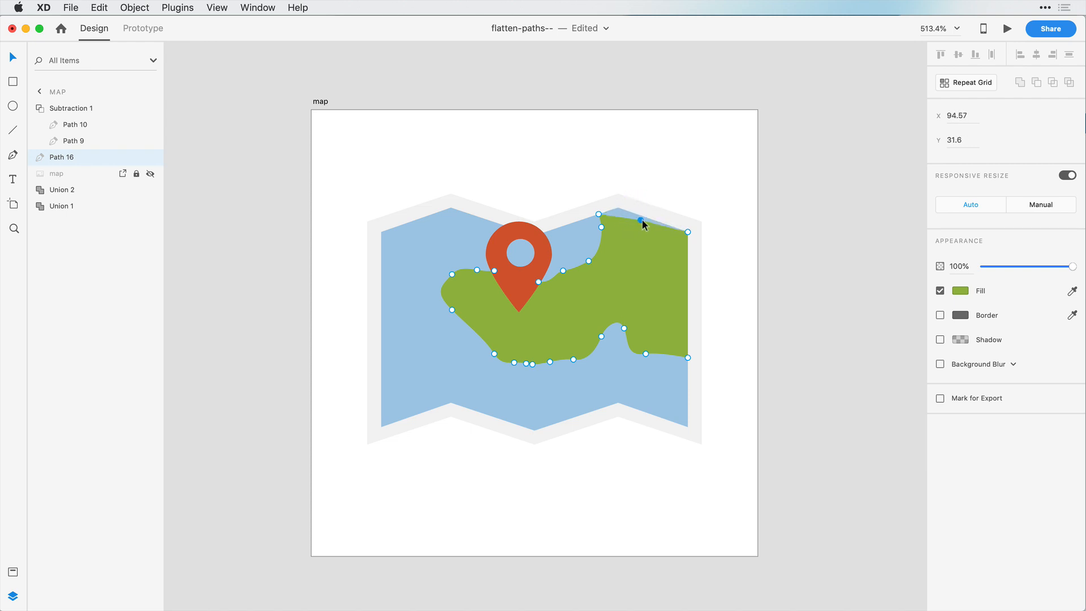
drag(639, 218, 678, 241)
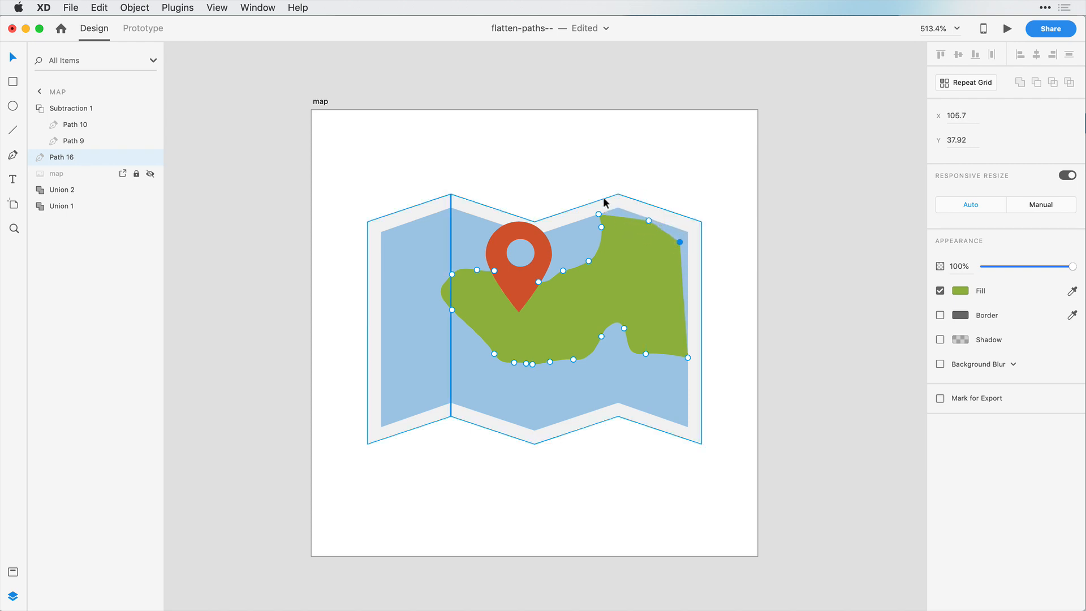
drag(679, 241, 677, 347)
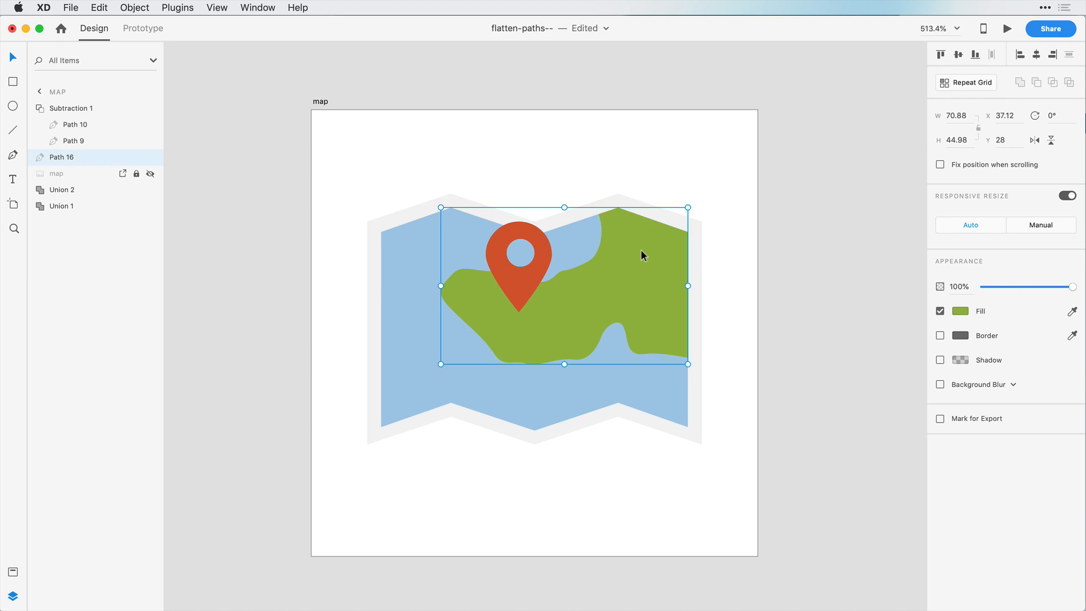
mouse_move(437, 490)
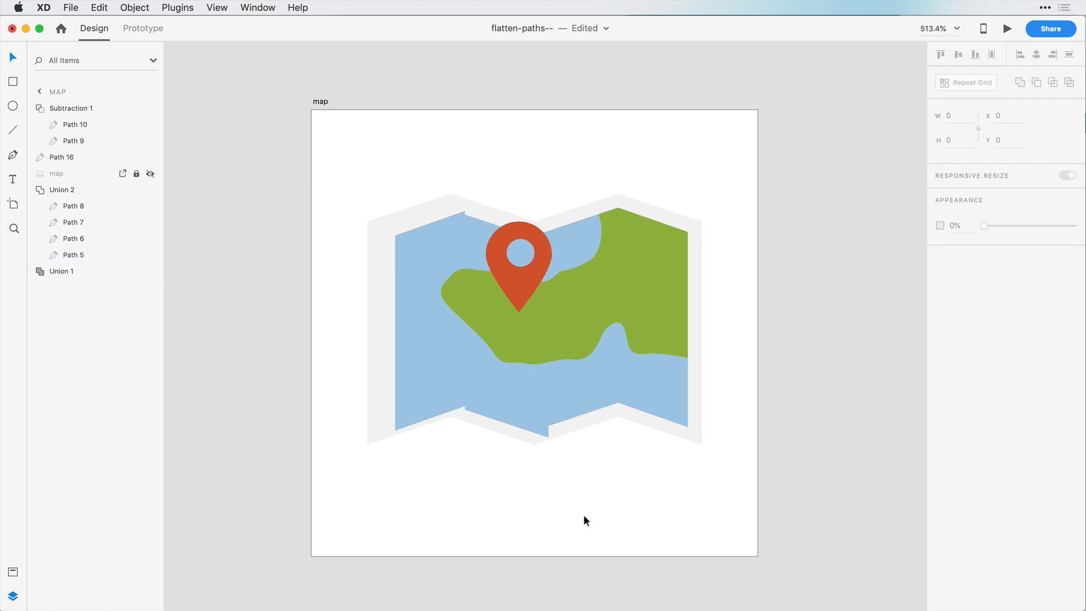
key(cmd+z)
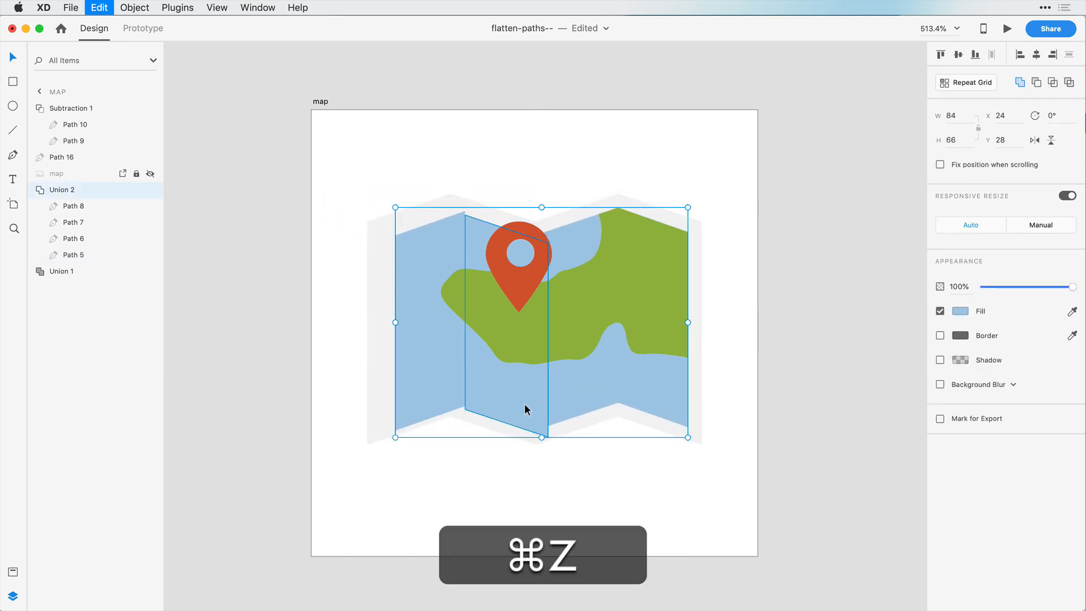
key(cmd+z)
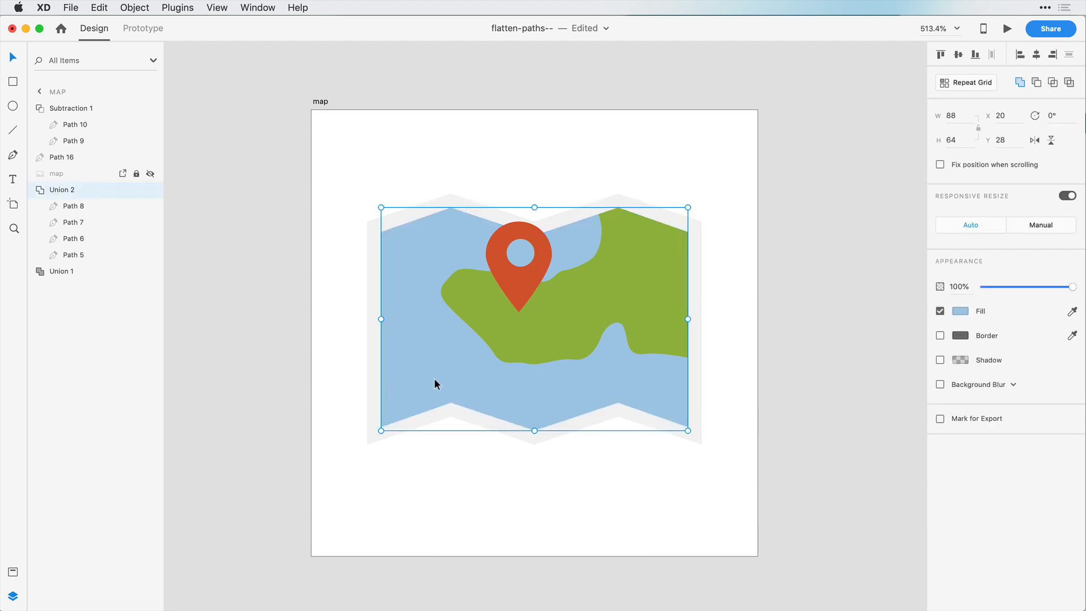
mouse_move(395, 186)
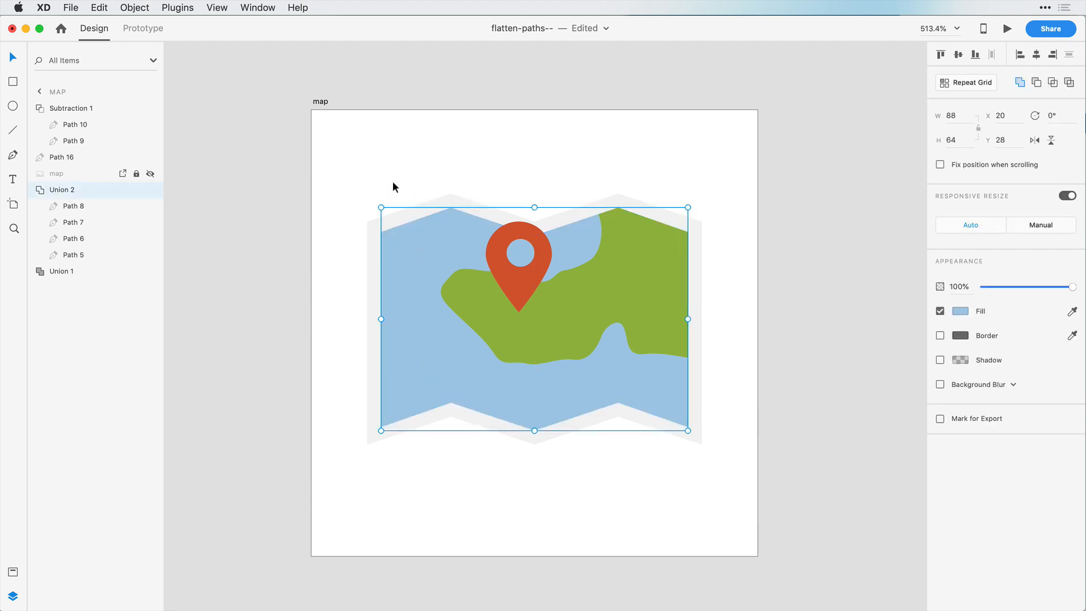
- Convert Union 2 to a single path, check one of its corner points, then deselect
click(133, 8)
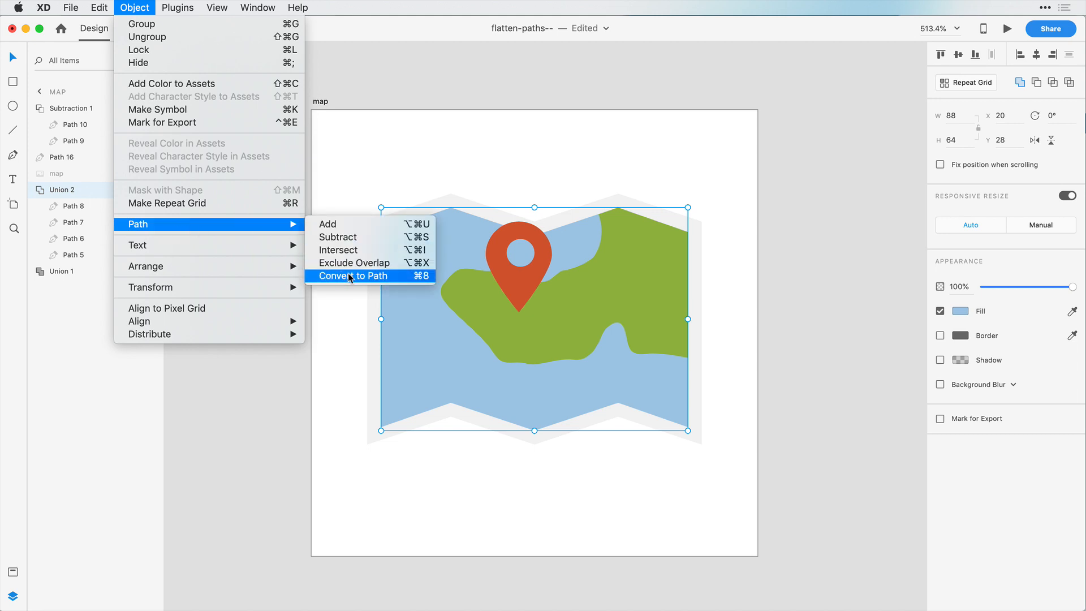
click(352, 276)
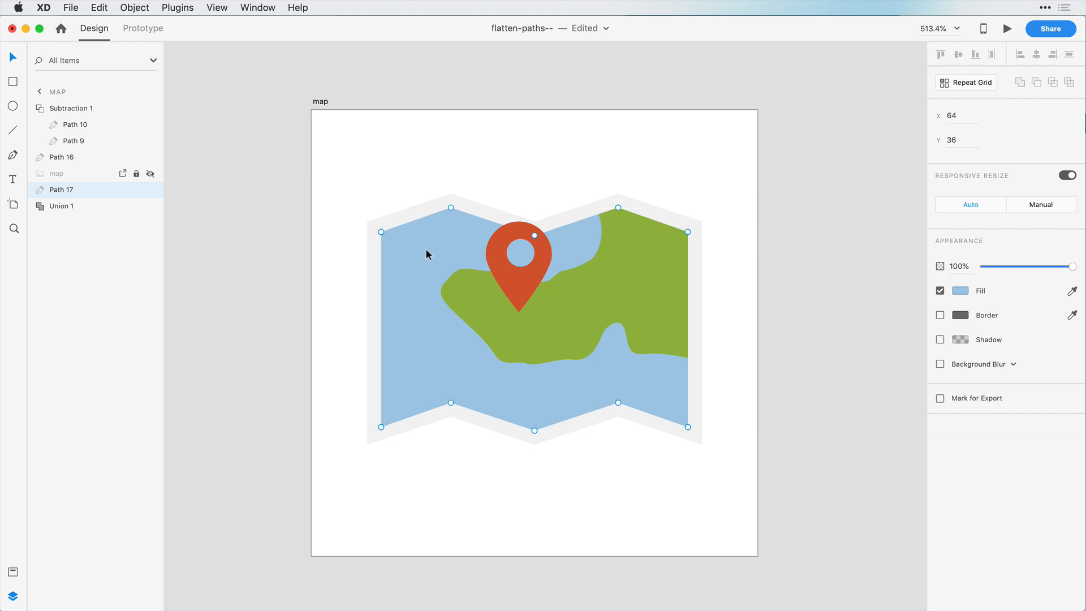
click(451, 208)
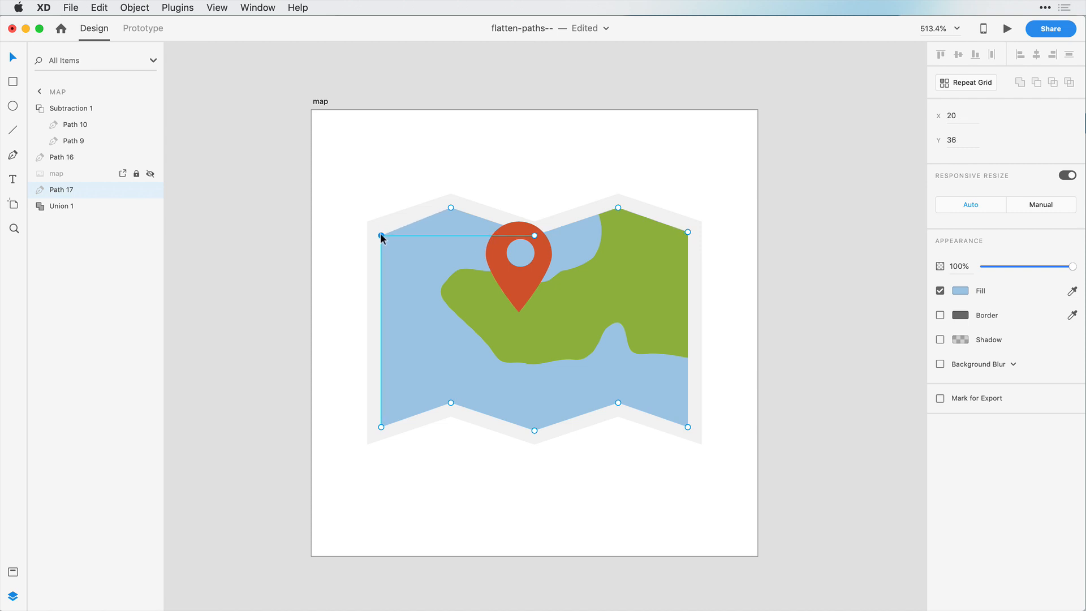
click(344, 195)
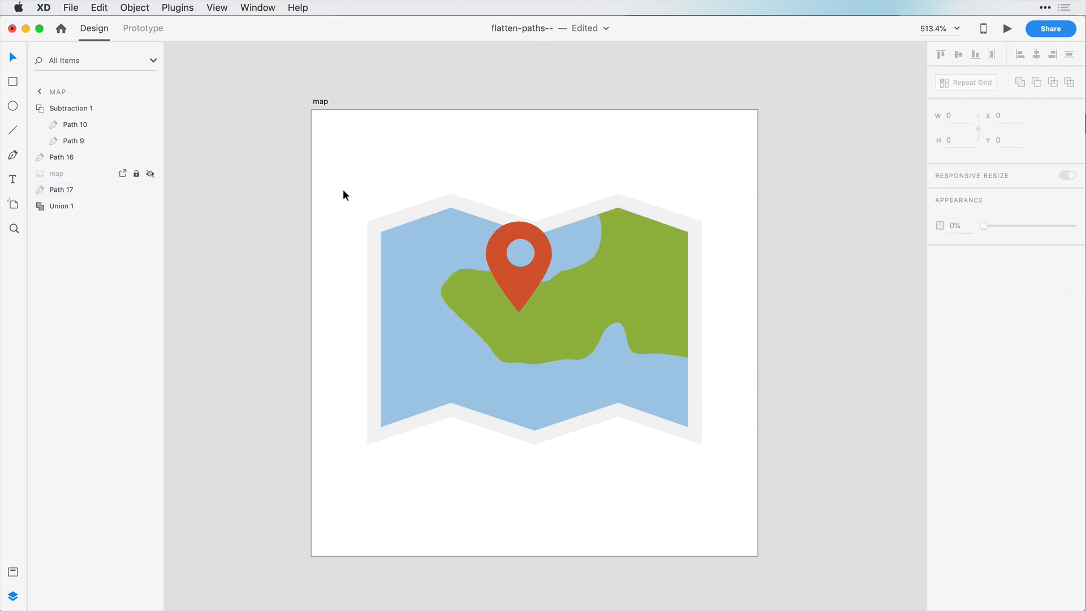